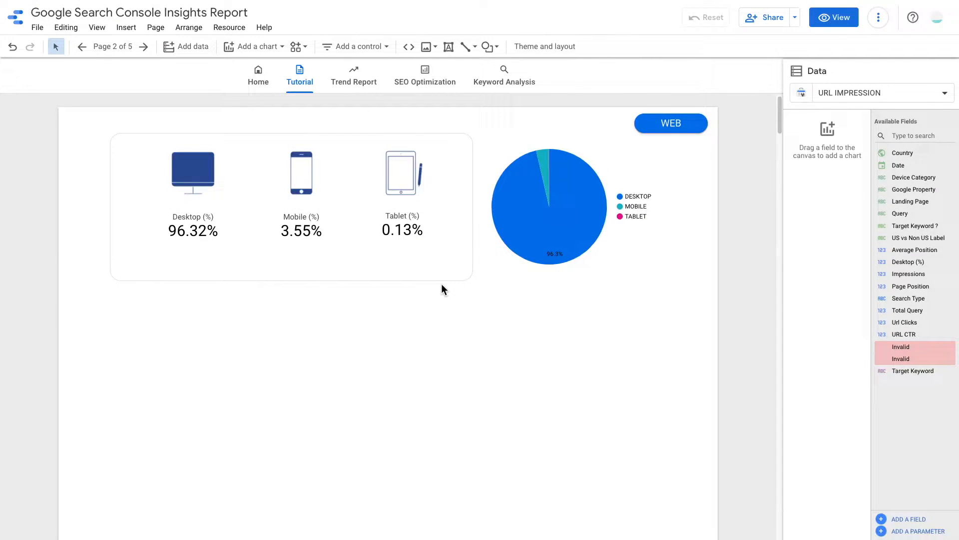
# Add a Url Clicks scorecard (788) below the device panel and place a duplicate beside it
pyautogui.click(833, 17)
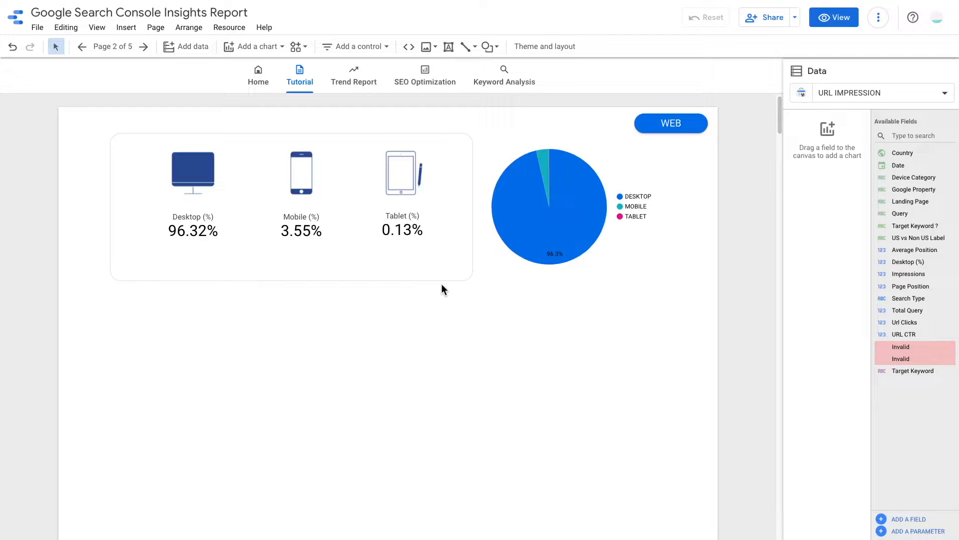
pyautogui.moveTo(357, 312)
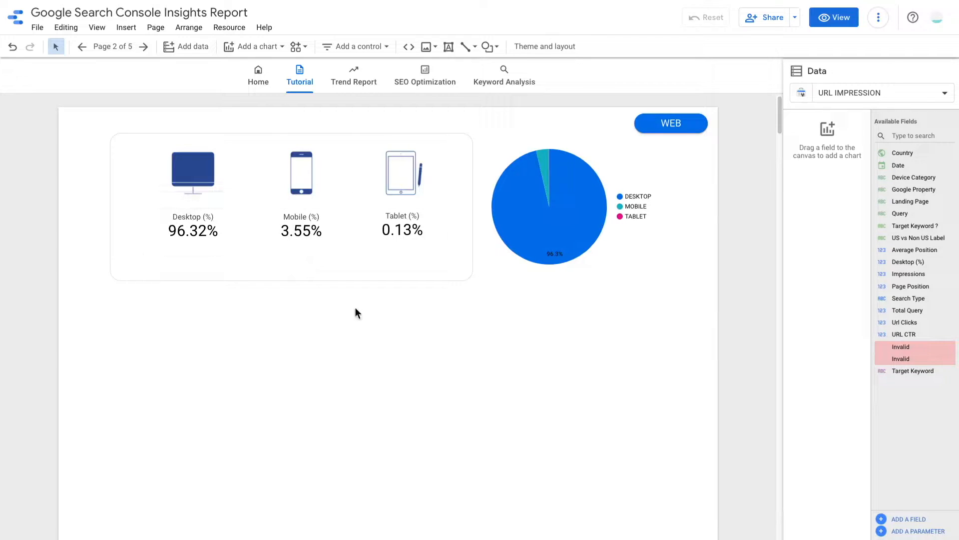
pyautogui.moveTo(300, 309)
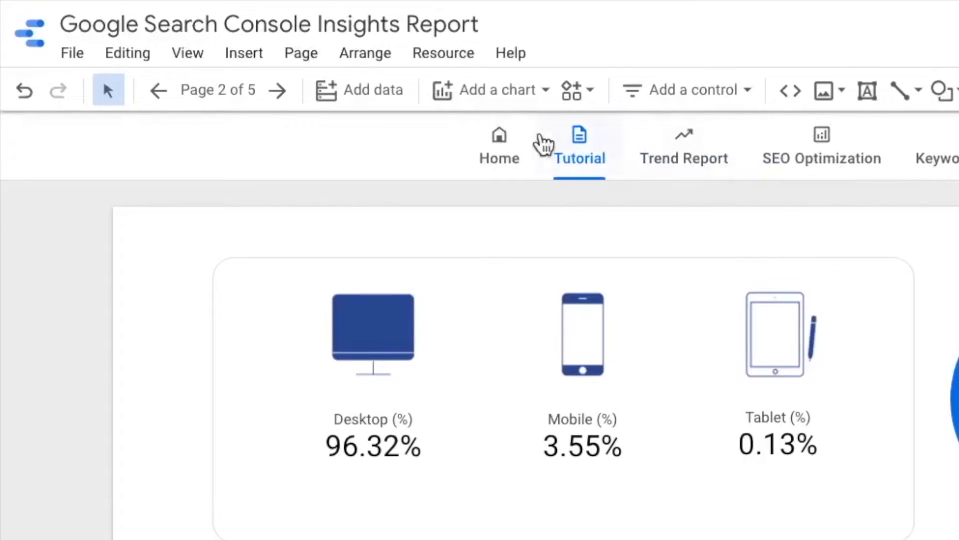
pyautogui.click(492, 90)
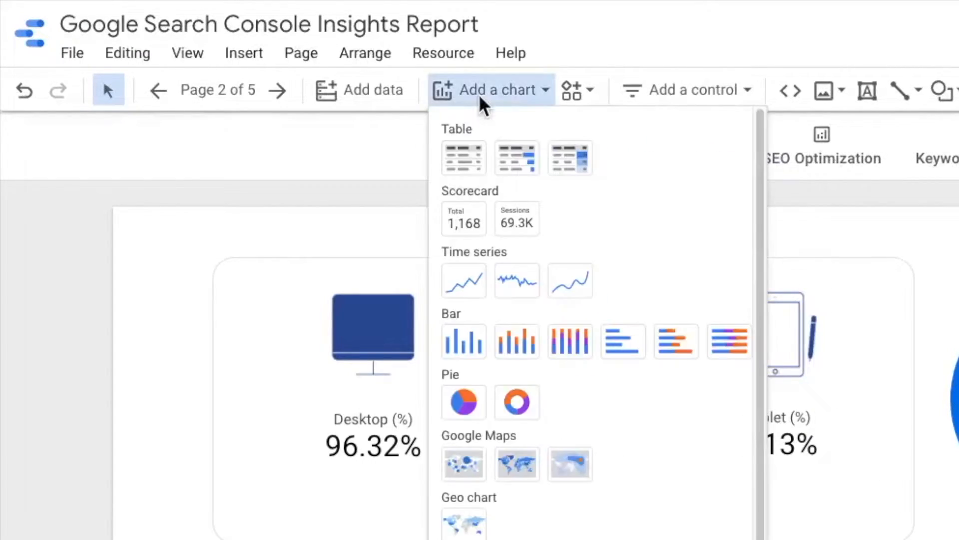
pyautogui.moveTo(464, 220)
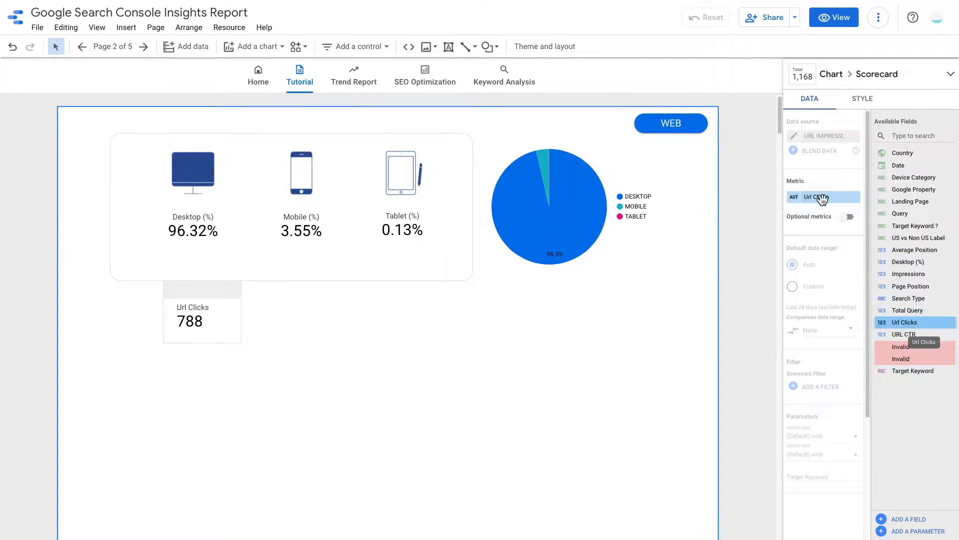
pyautogui.click(201, 320)
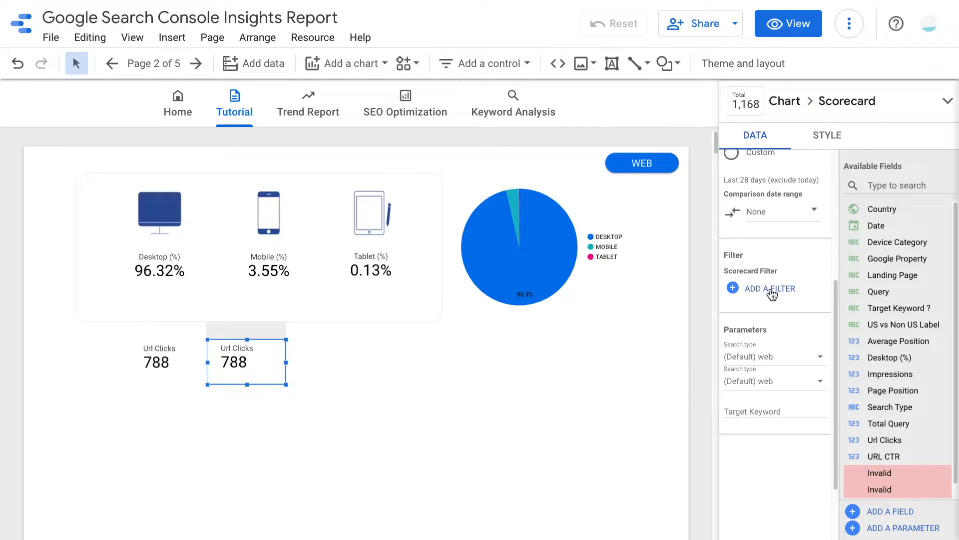
# Start a new empty filter from the copied Url Clicks scorecard's Add a filter picker
pyautogui.click(771, 289)
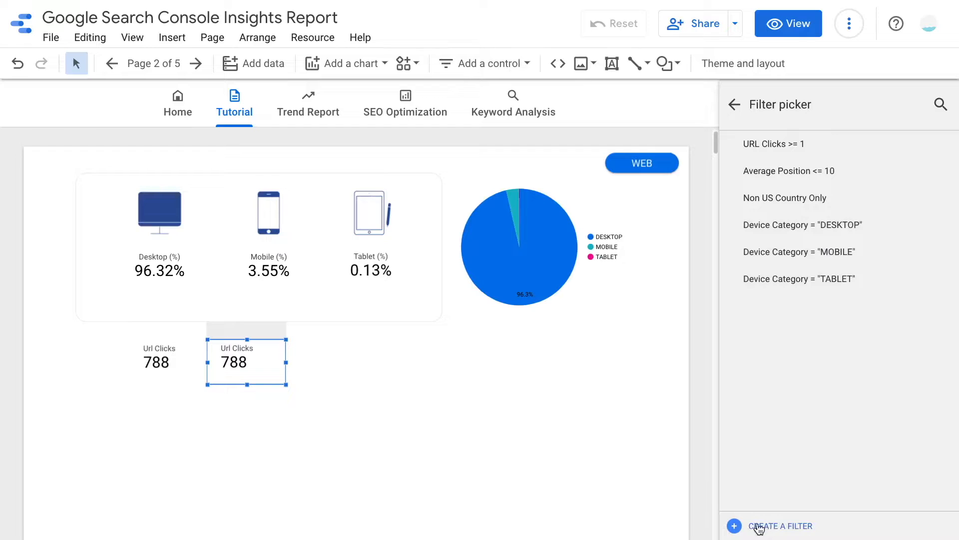
pyautogui.click(781, 526)
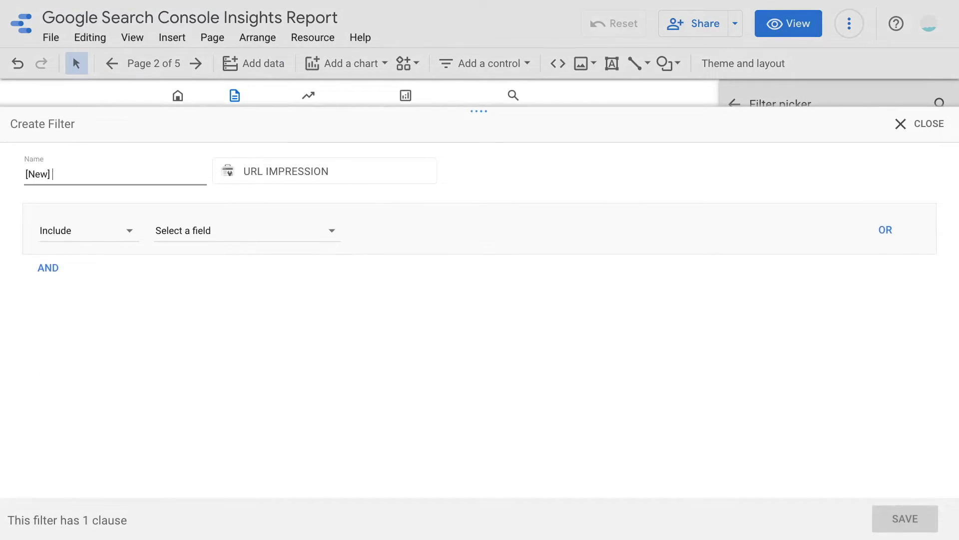
# Save filter 'Include Desktop Only' including Device Category equal to DESKTOP
pyautogui.write('In')
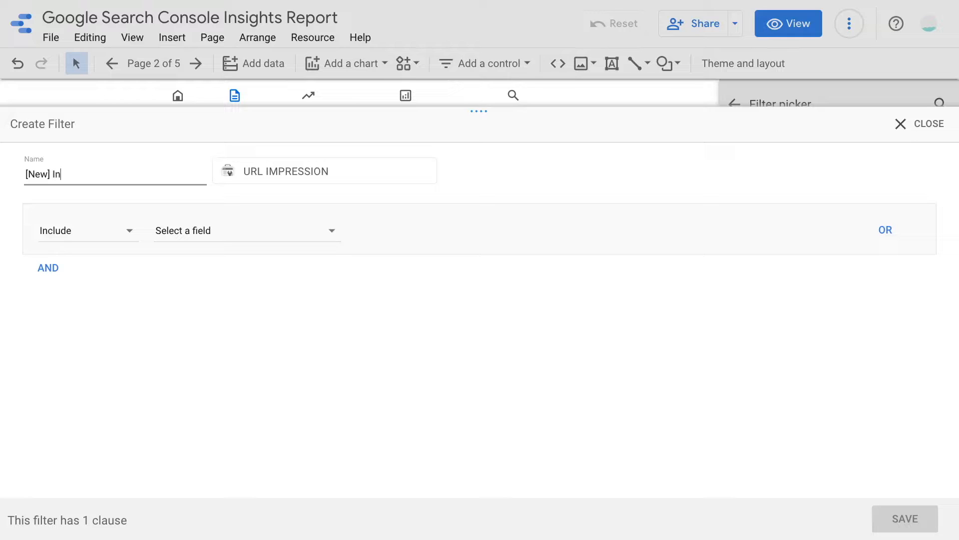
pyautogui.write('clude Desktop Only')
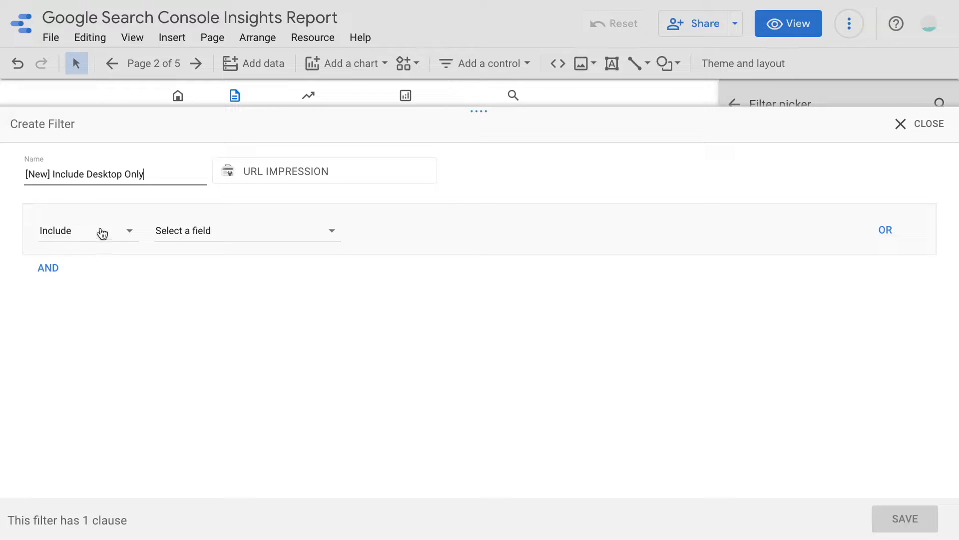
pyautogui.click(88, 230)
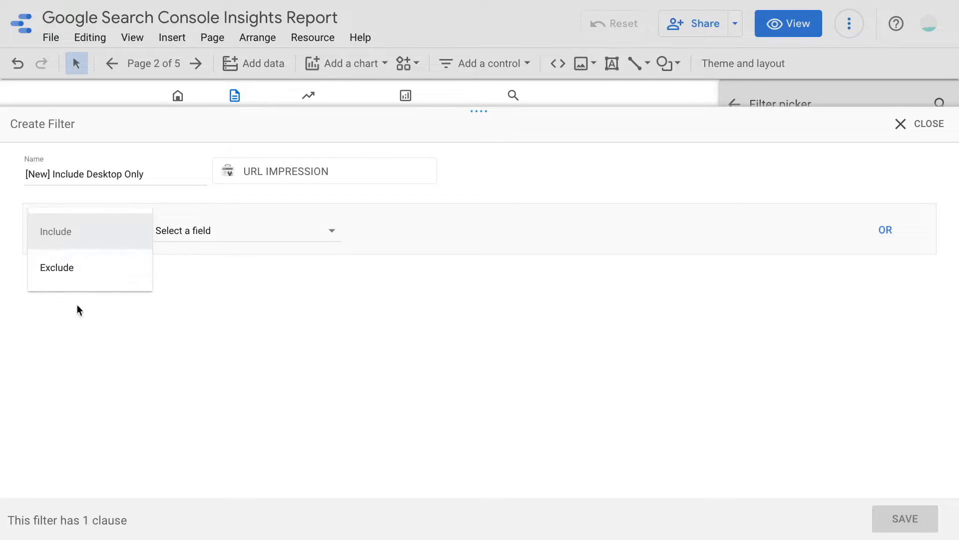
pyautogui.moveTo(61, 243)
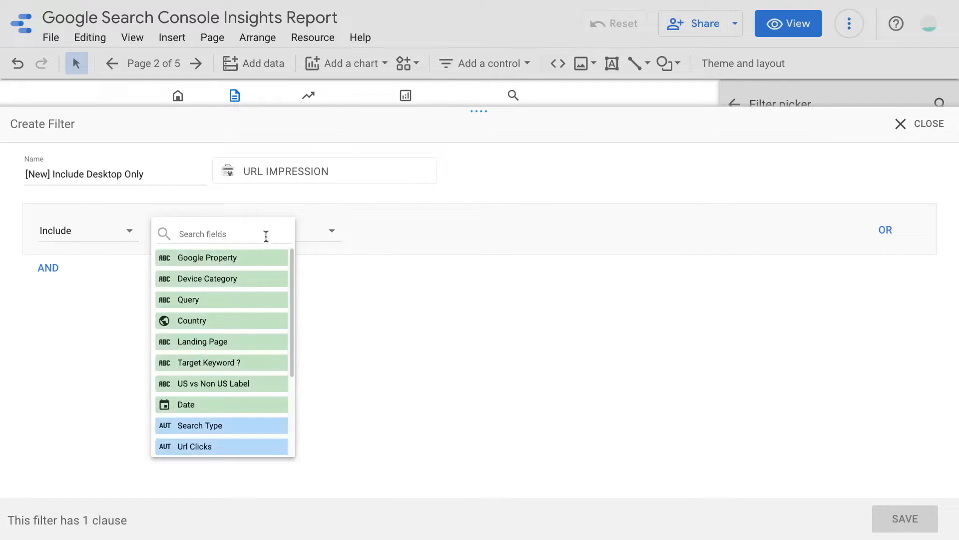
pyautogui.write('de')
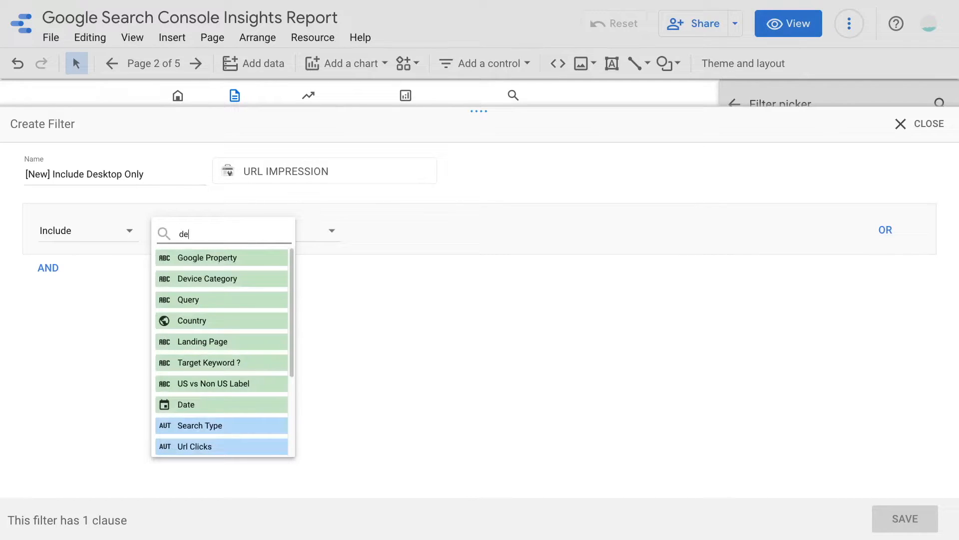
pyautogui.click(208, 278)
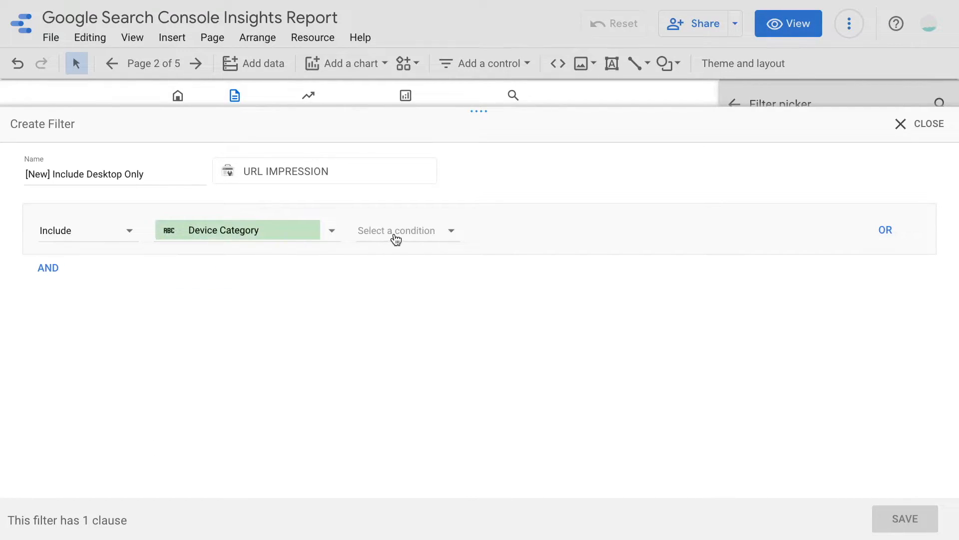
pyautogui.click(407, 230)
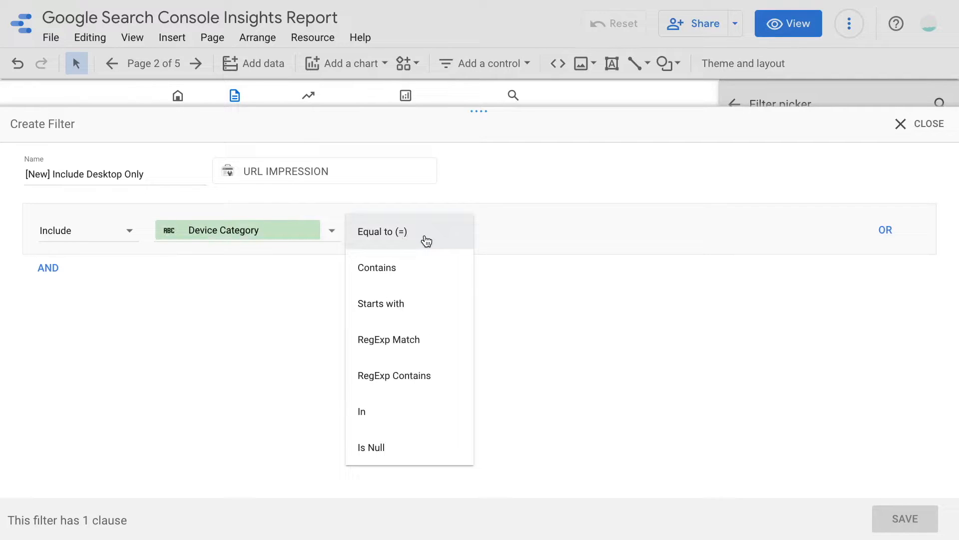
pyautogui.click(382, 231)
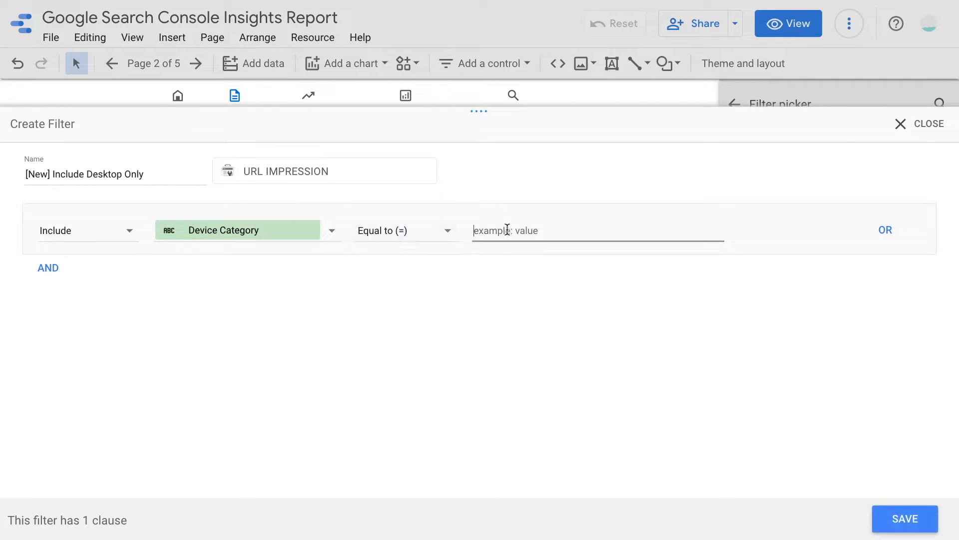
pyautogui.write('DESKKTOP')
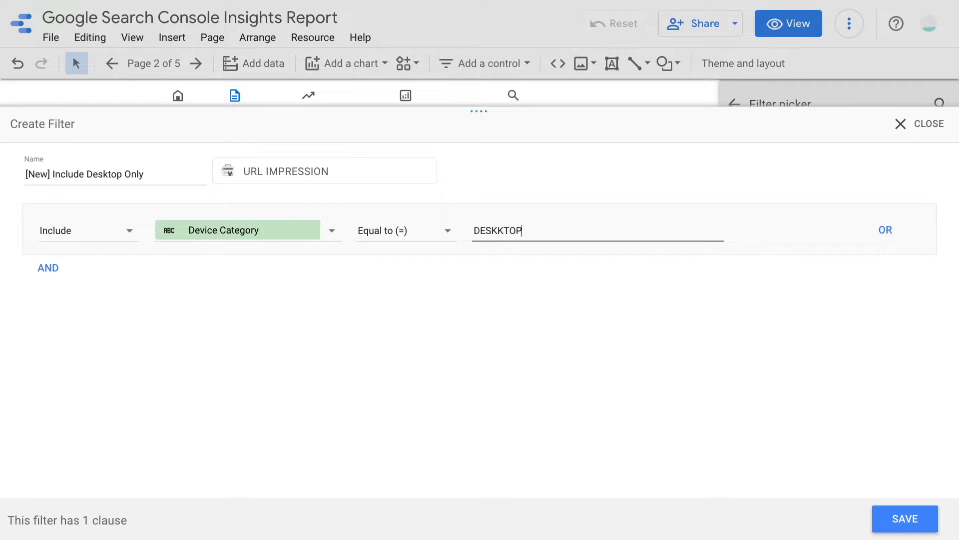
pyautogui.press('Backspace')
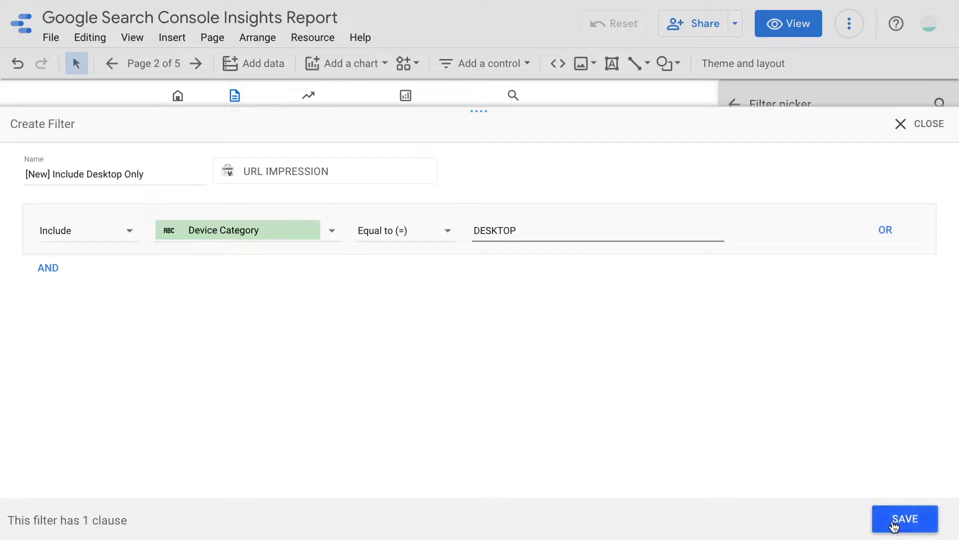
pyautogui.click(905, 518)
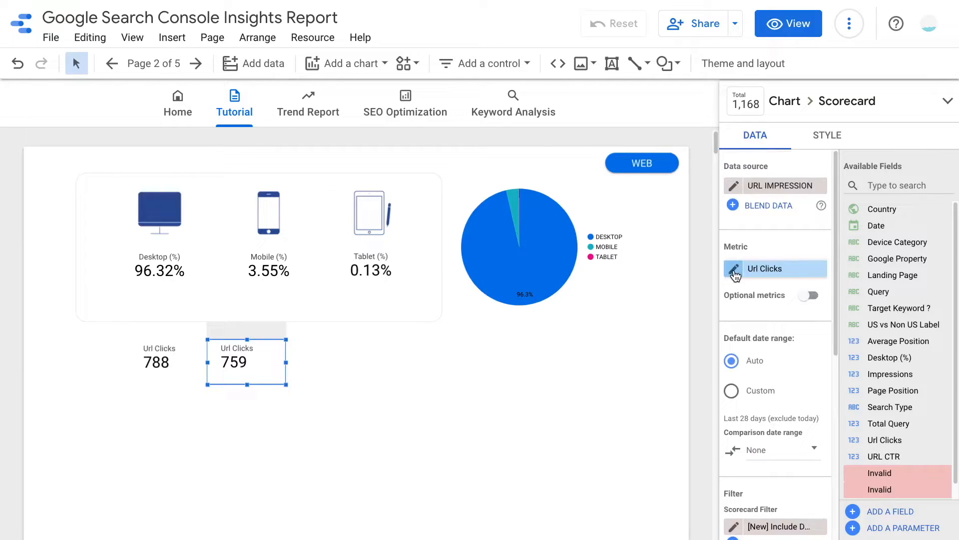
# Rename the filtered metric to 'Desktop Url Clicks' and select both click scorecards
pyautogui.click(764, 269)
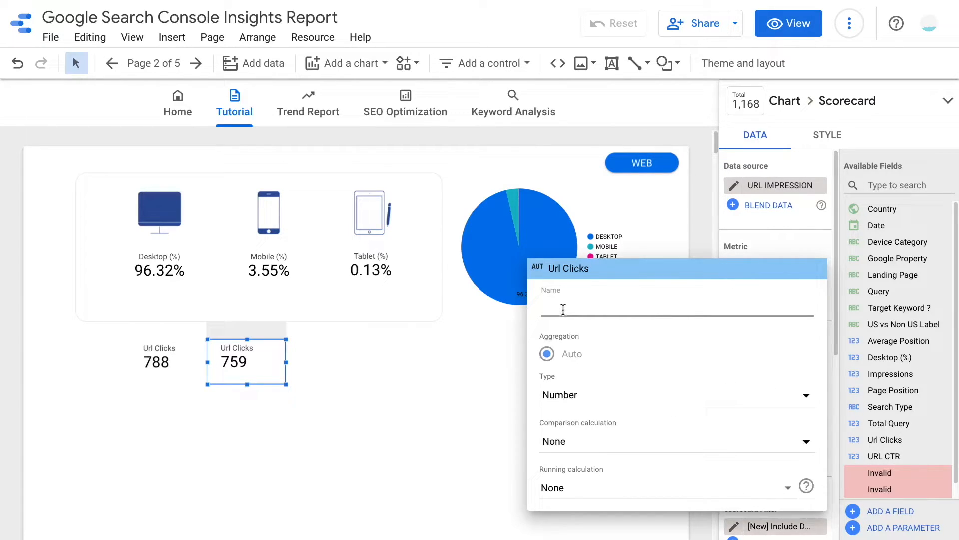
pyautogui.write('Desktop URL Cl')
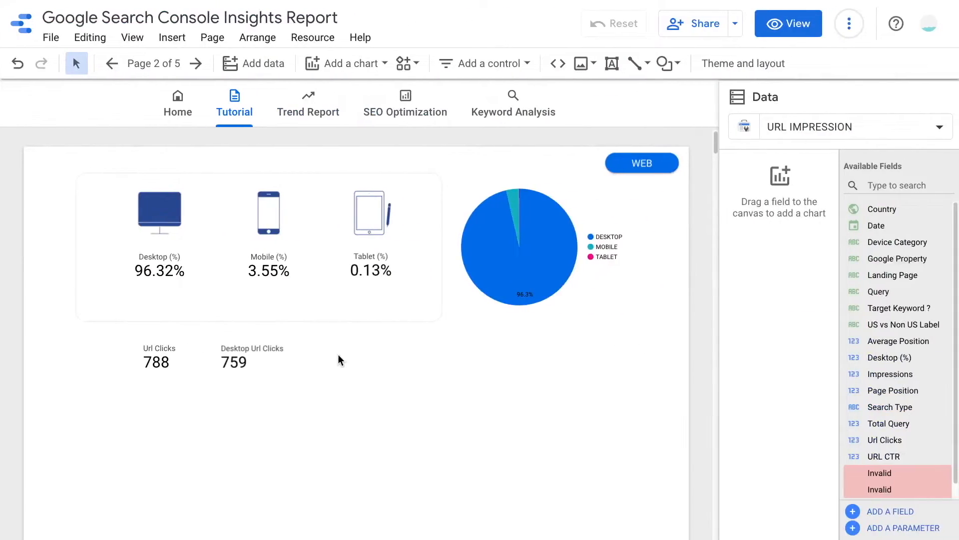
pyautogui.click(252, 361)
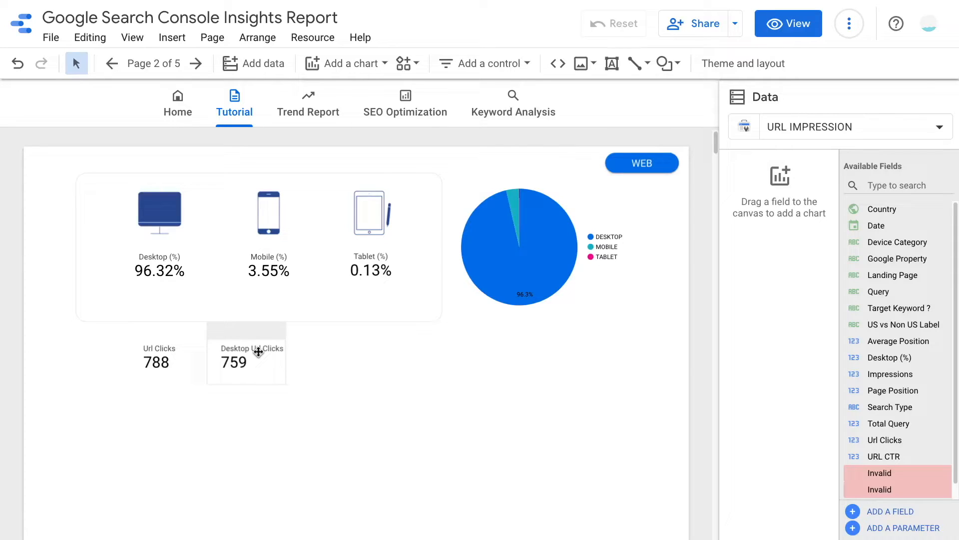
pyautogui.click(246, 361)
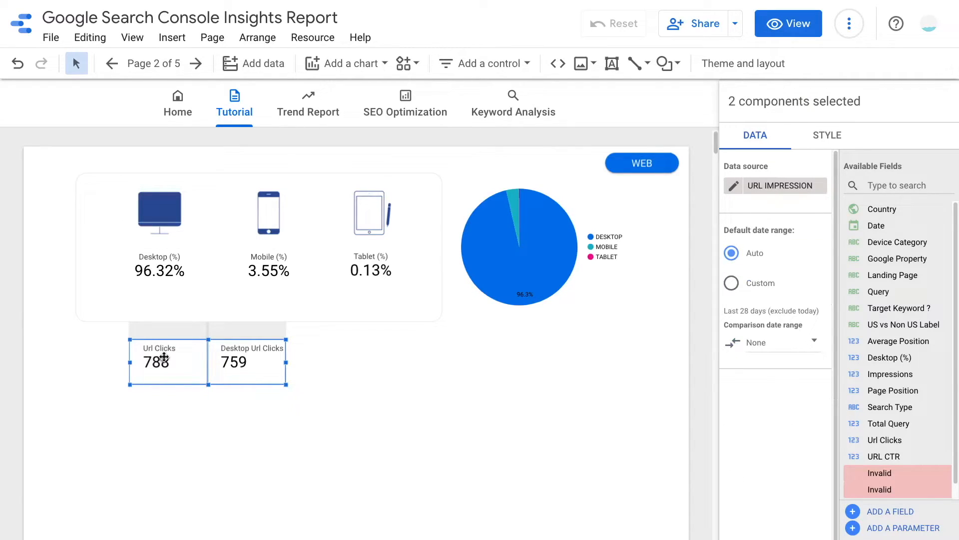
# Blend both scorecards into a 96.32% 'Desktop Url Clicks / Url Clicks' scorecard placed below
pyautogui.rightClick(166, 359)
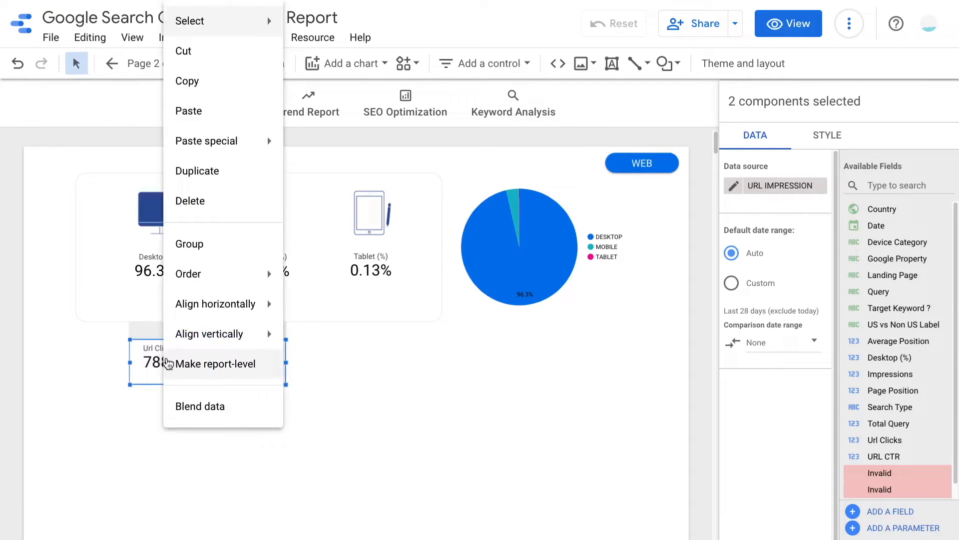
pyautogui.moveTo(229, 413)
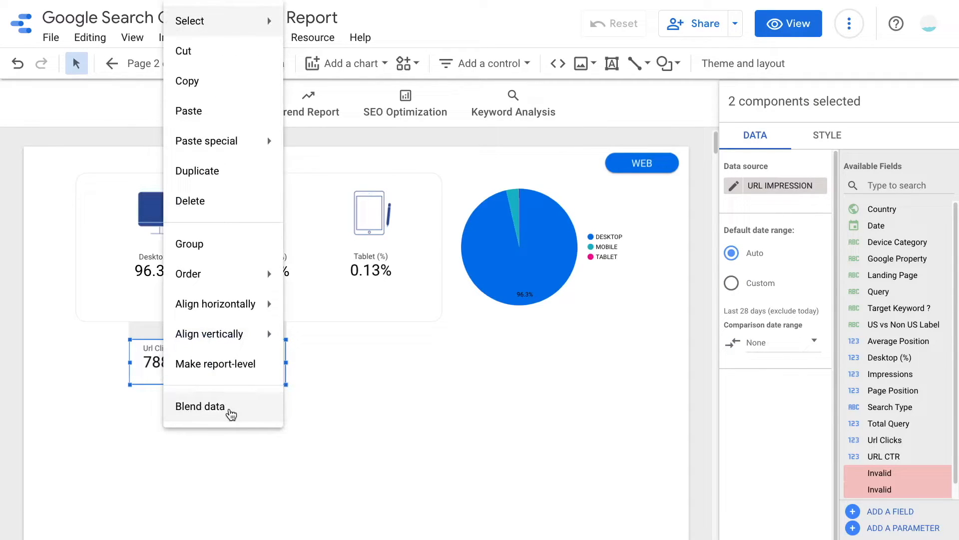
pyautogui.click(201, 406)
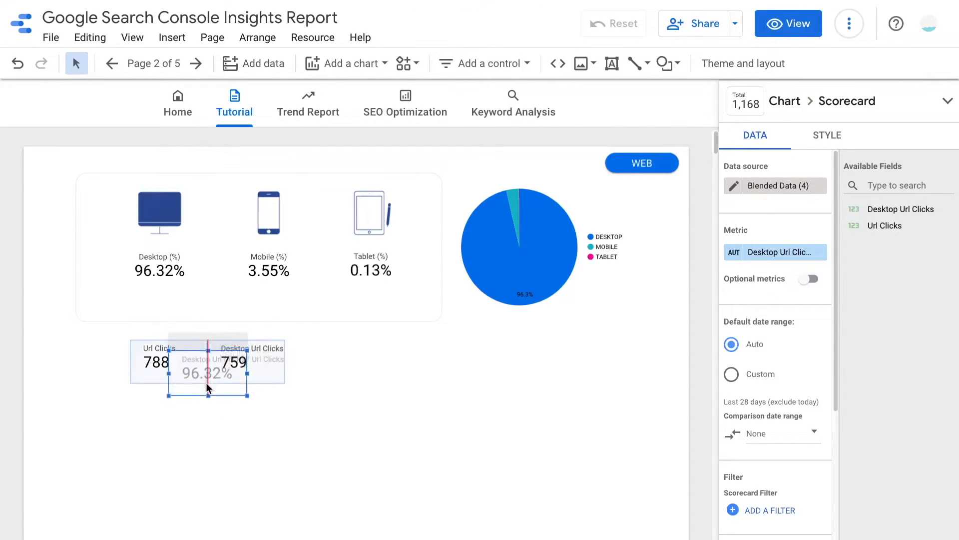
pyautogui.moveTo(208, 367); pyautogui.dragTo(208, 413)
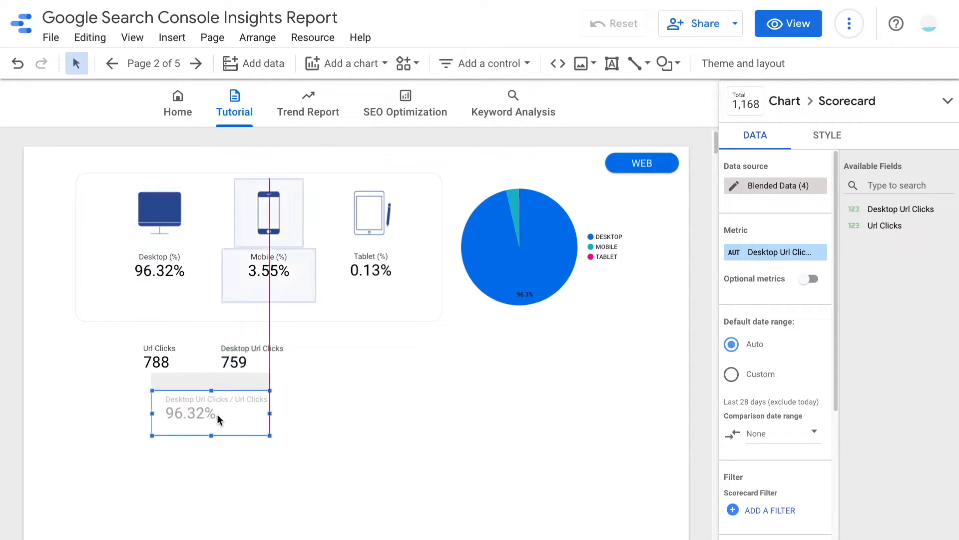
pyautogui.moveTo(218, 414); pyautogui.dragTo(190, 425)
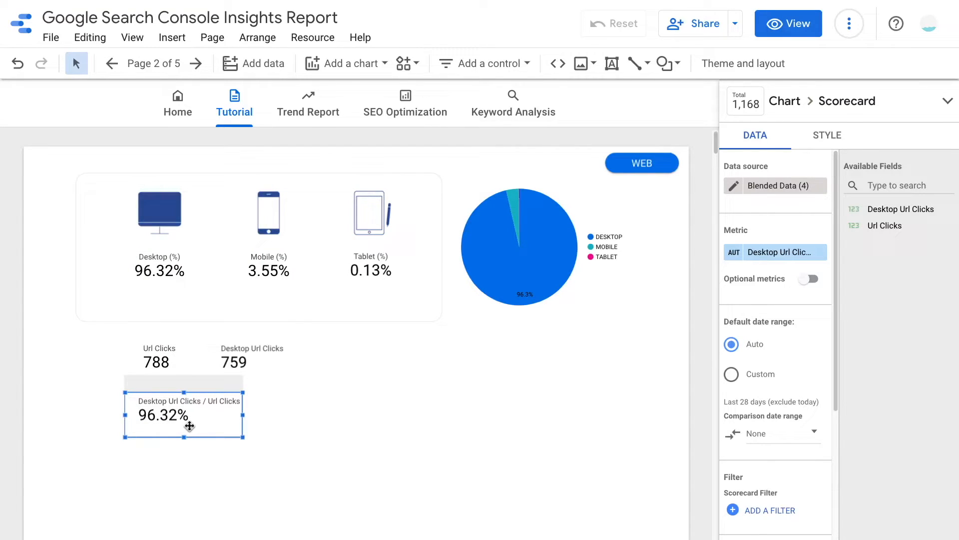
pyautogui.click(826, 135)
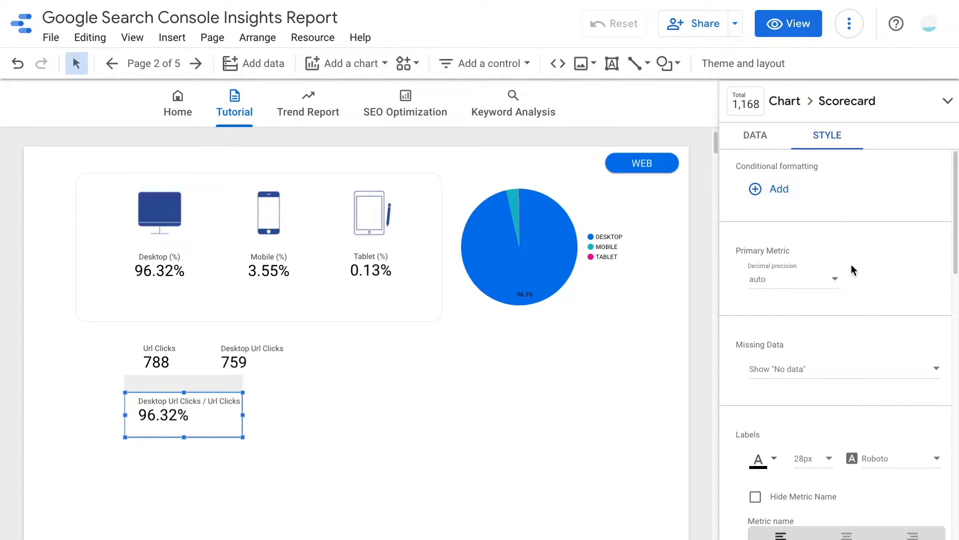
pyautogui.moveTo(797, 257)
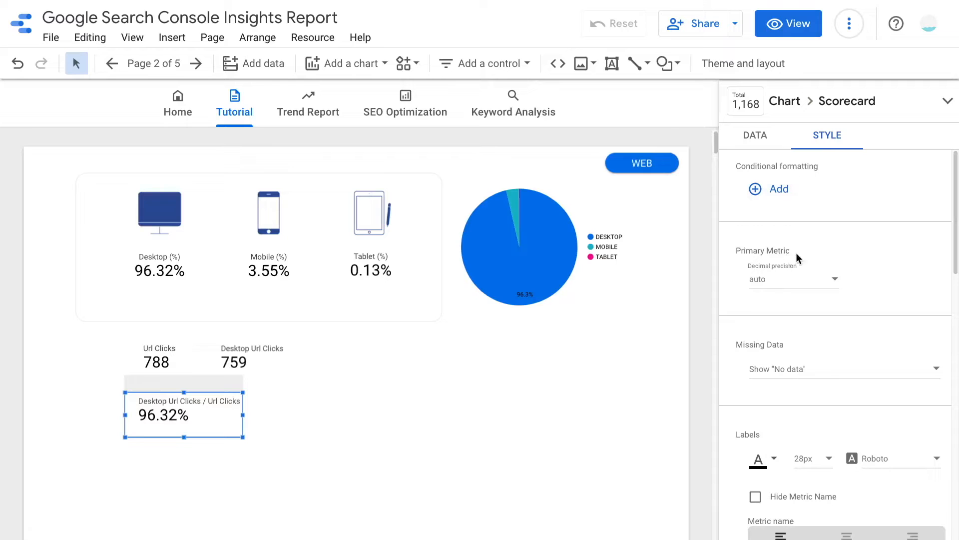
pyautogui.moveTo(780, 286)
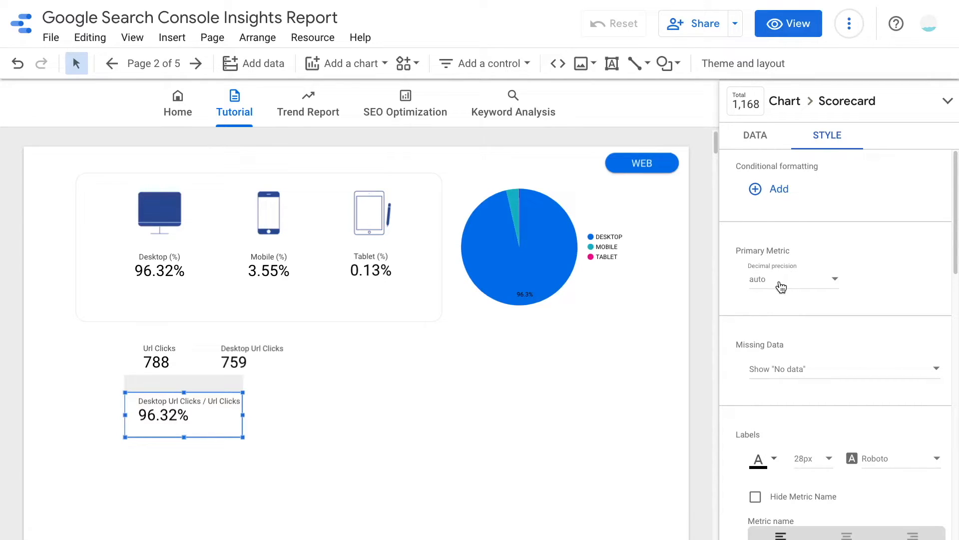
# Set the blended scorecard's Primary Metric decimal precision to 1, showing 96.3%
pyautogui.click(793, 279)
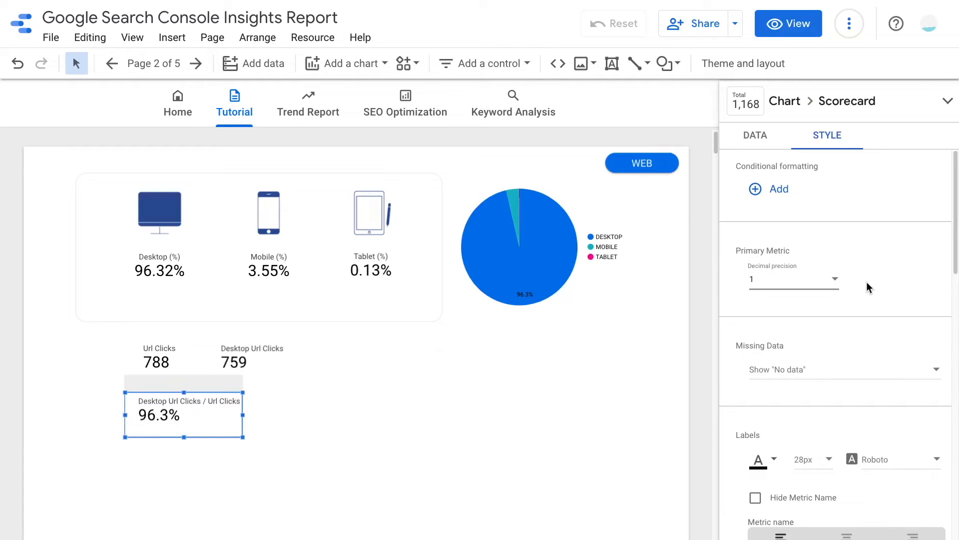
pyautogui.moveTo(436, 245)
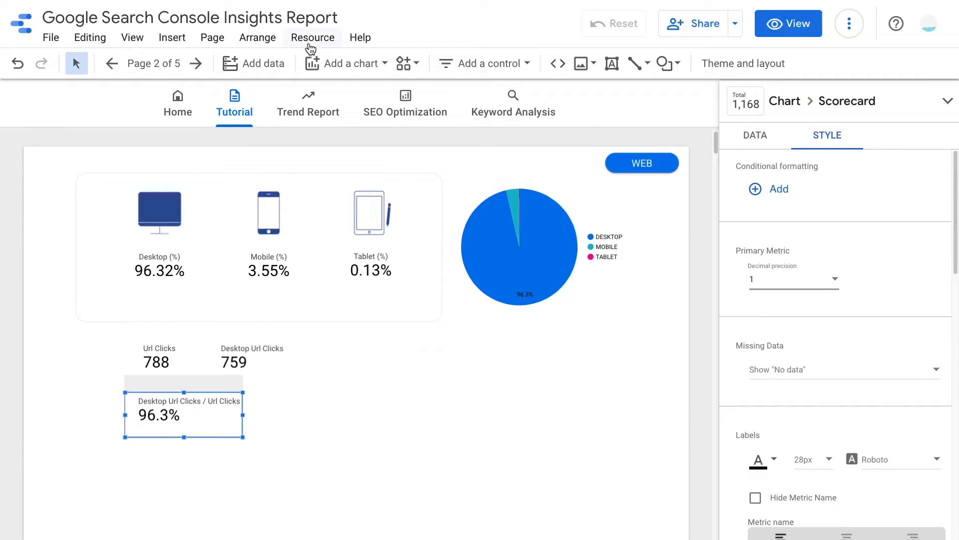
# Duplicate the desktop-only filter from Resource > Manage filters
pyautogui.click(313, 38)
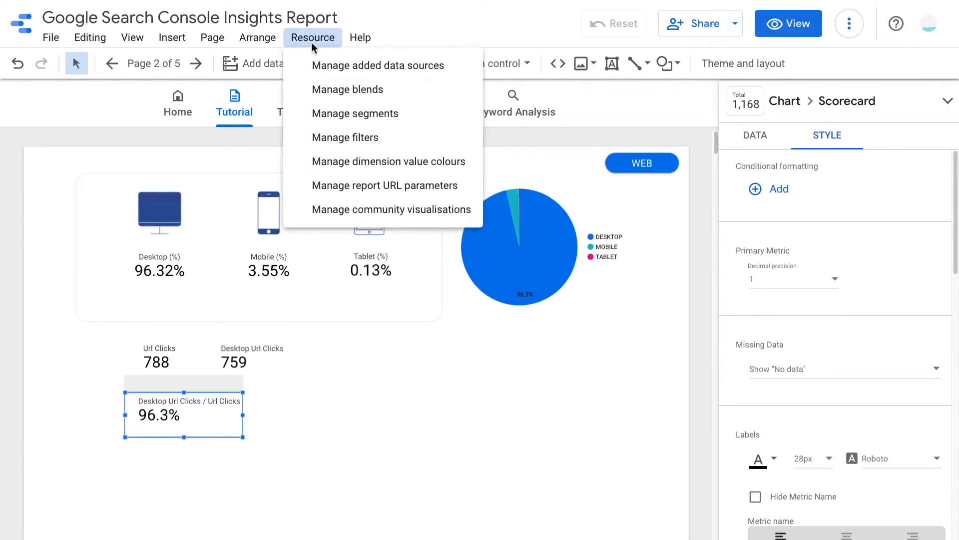
pyautogui.moveTo(408, 137)
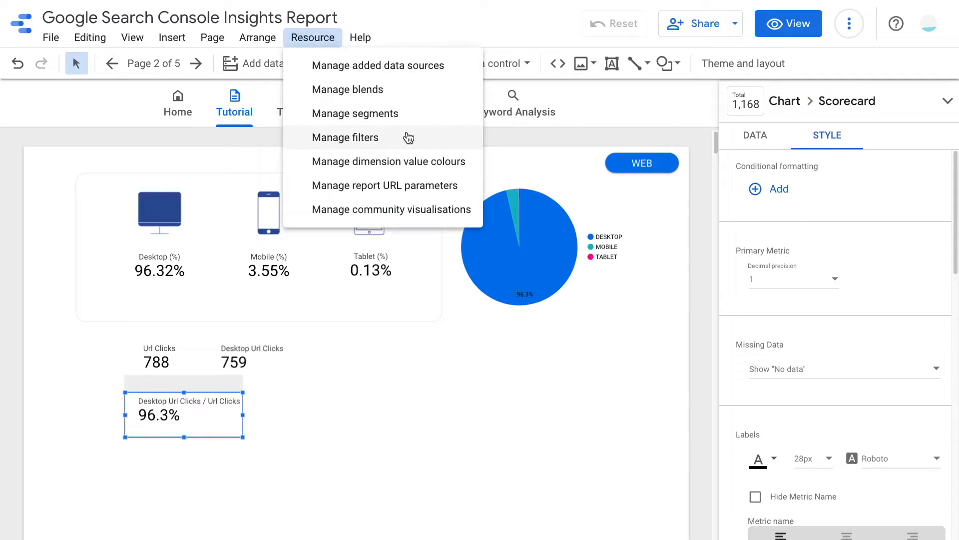
pyautogui.click(346, 137)
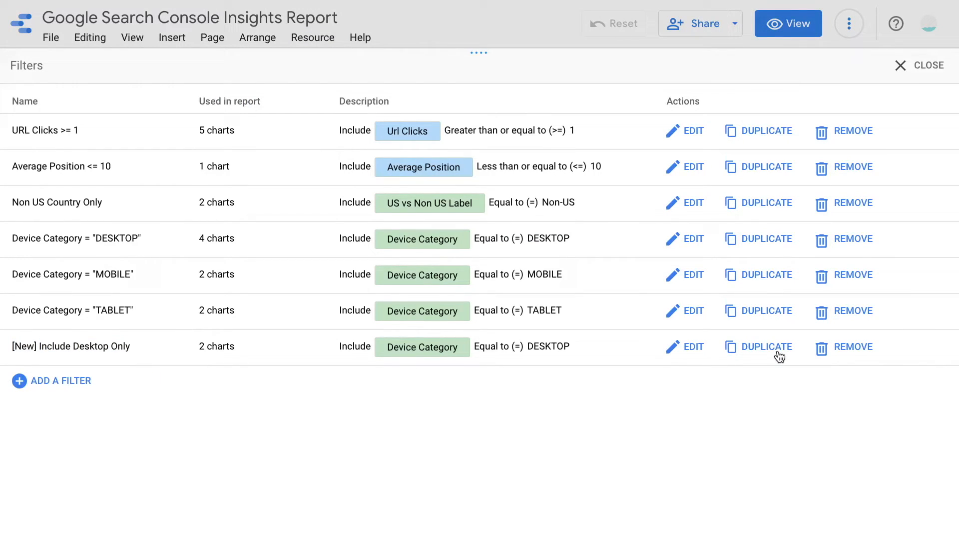
pyautogui.click(767, 345)
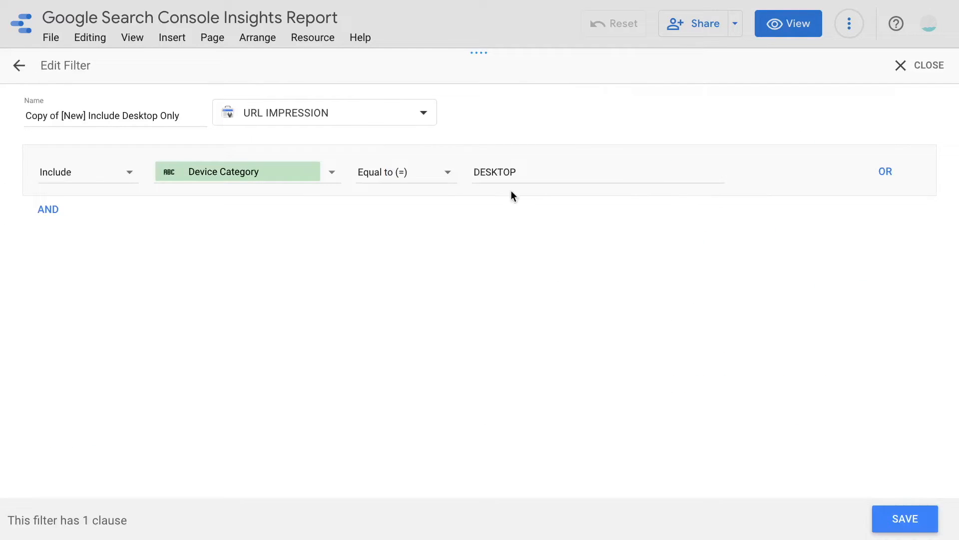
# Save the copy as '[New] Include Mobile Only' with value MOBILE, then begin a TABLET copy
pyautogui.write('MOBI')
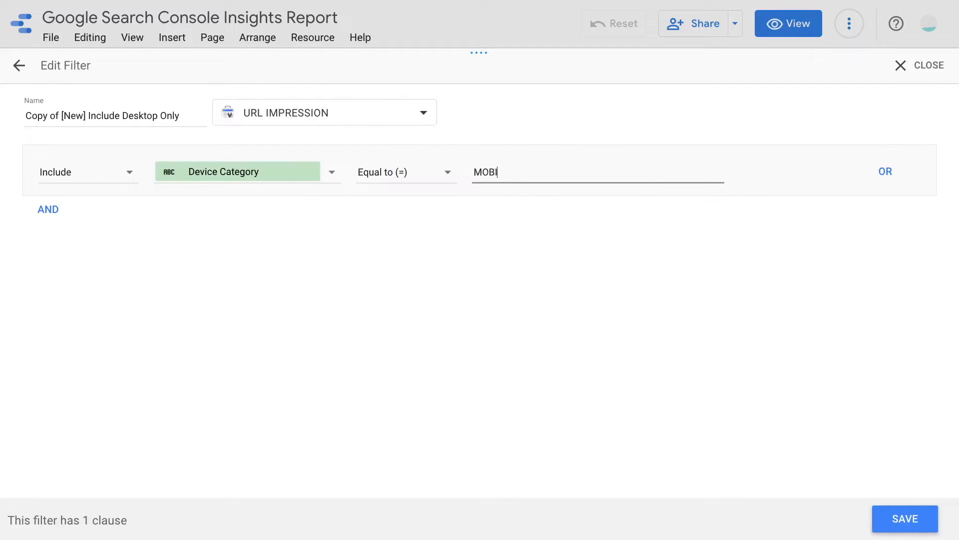
pyautogui.write('LE')
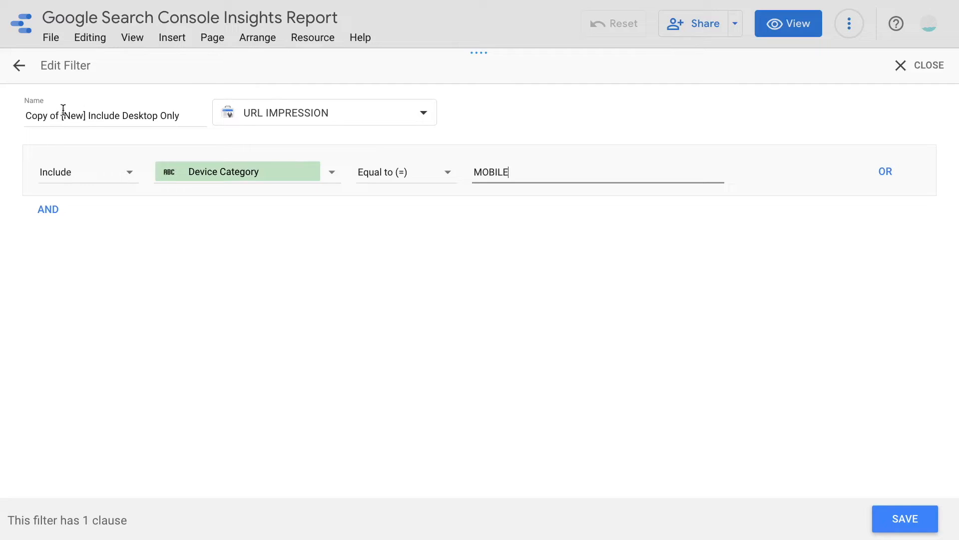
pyautogui.write('[New] Include M Only')
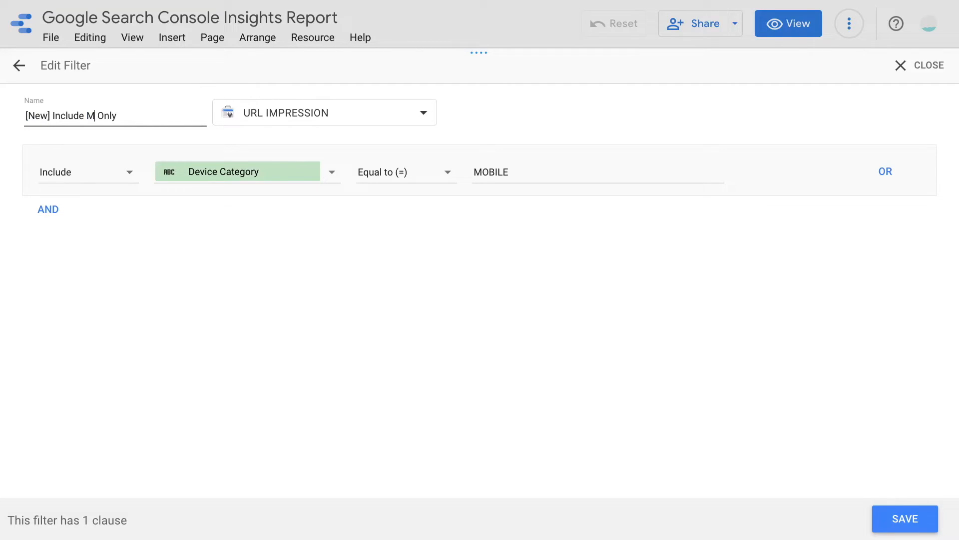
pyautogui.write('obile')
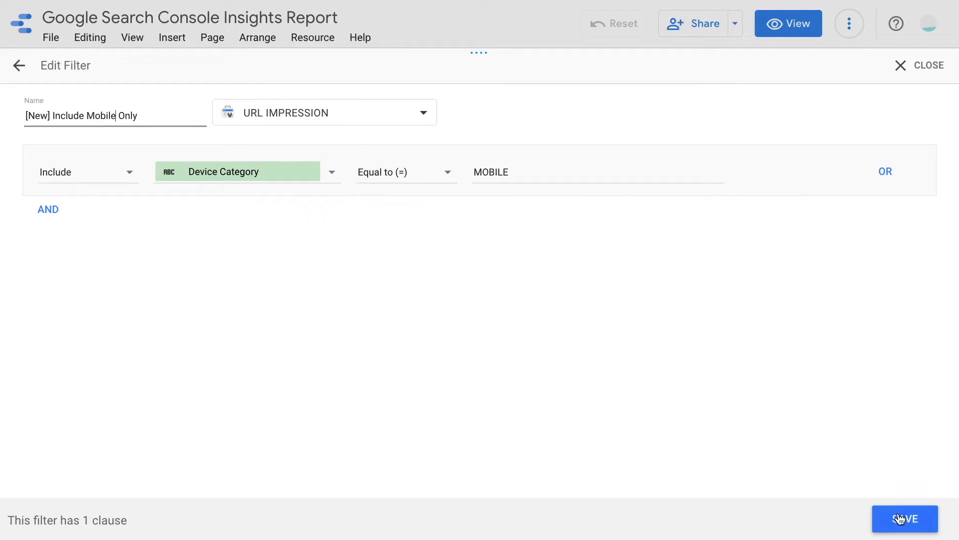
pyautogui.click(905, 519)
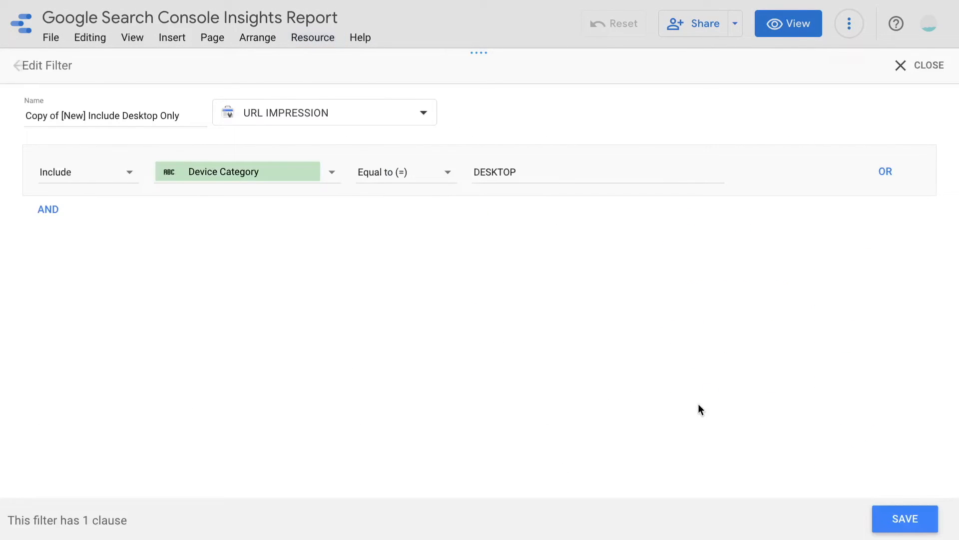
pyautogui.write('TA')
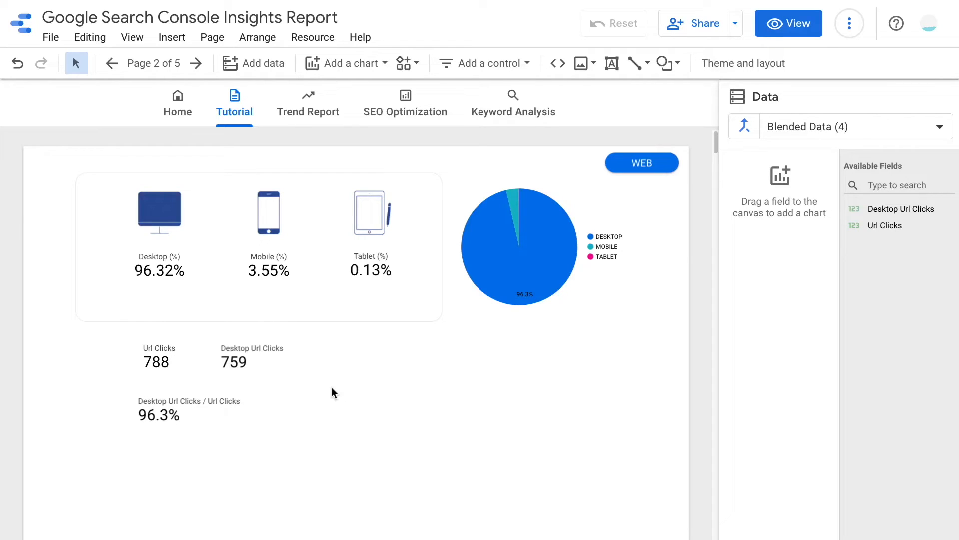
# Apply Mobile Only to the click scorecard, blend for 3.55%, then switch it to Tablet Only
pyautogui.click(246, 362)
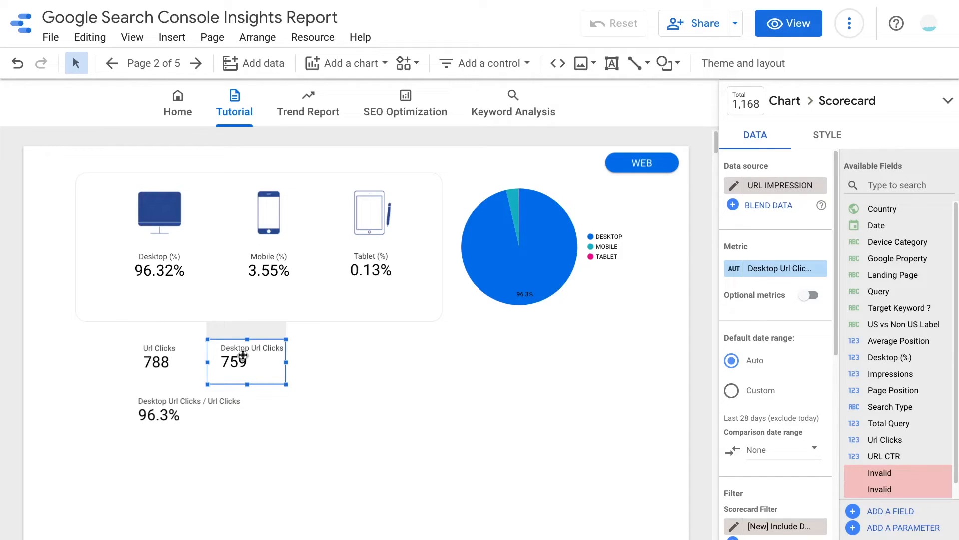
pyautogui.scroll(-3)
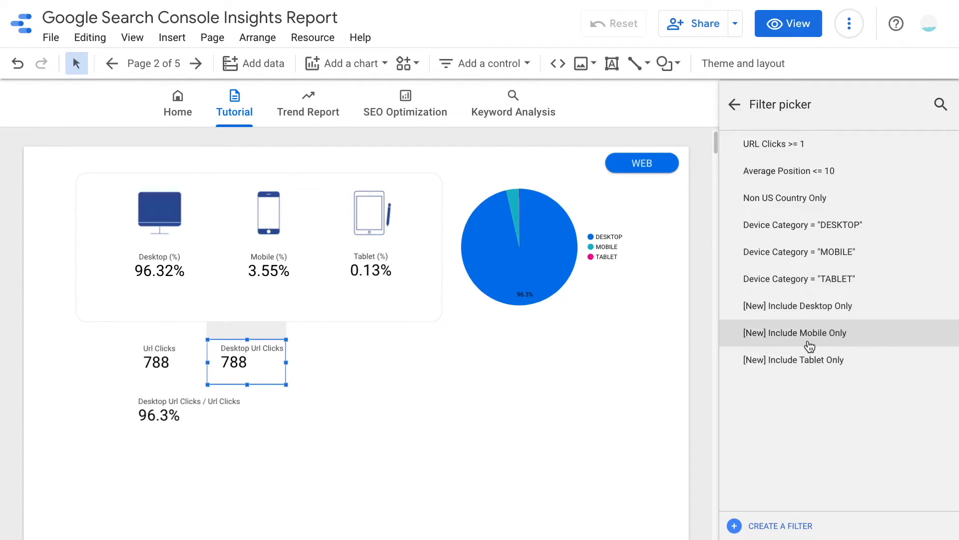
pyautogui.click(795, 333)
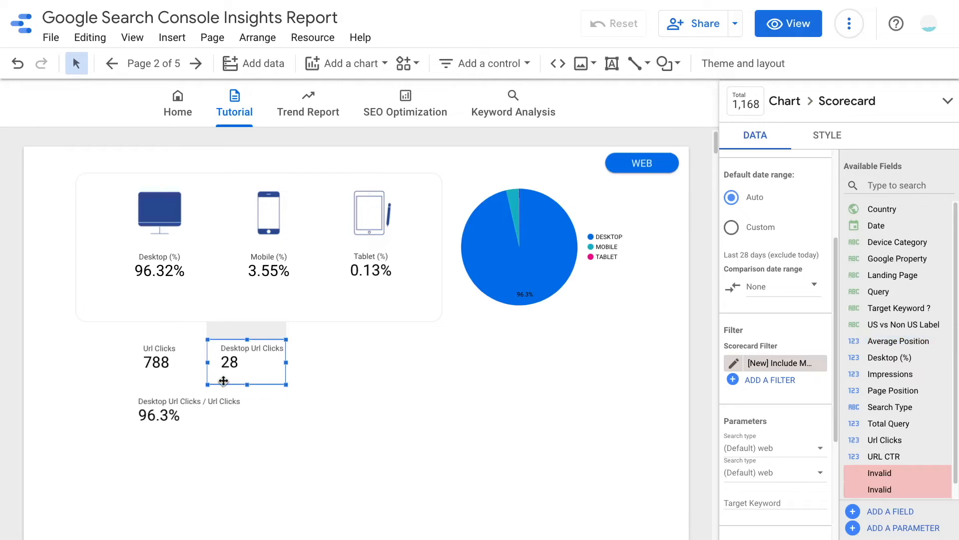
pyautogui.rightClick(156, 361)
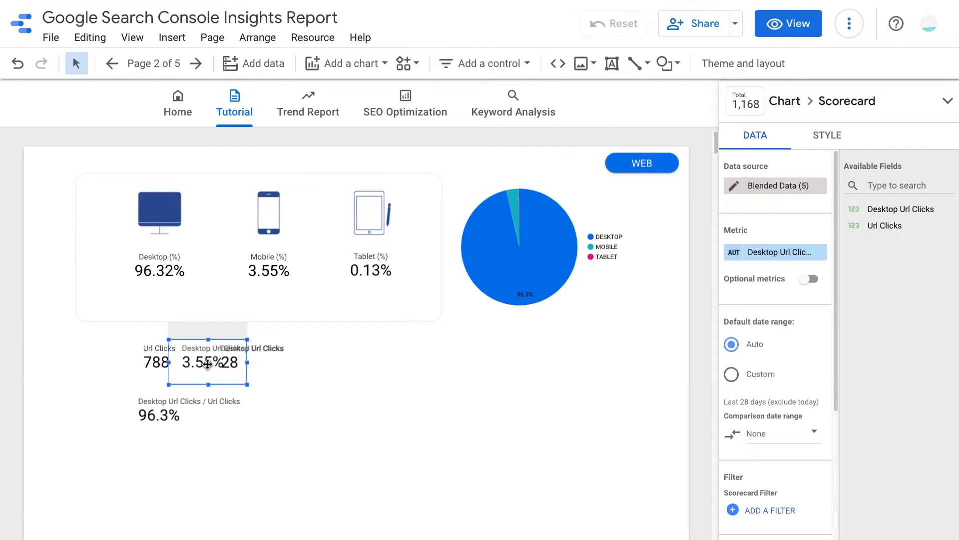
pyautogui.click(769, 510)
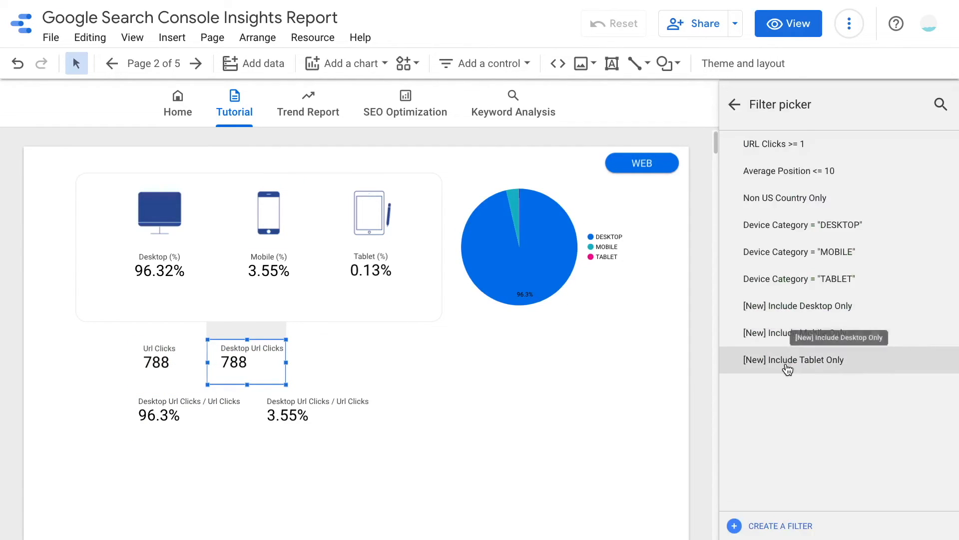
pyautogui.click(794, 359)
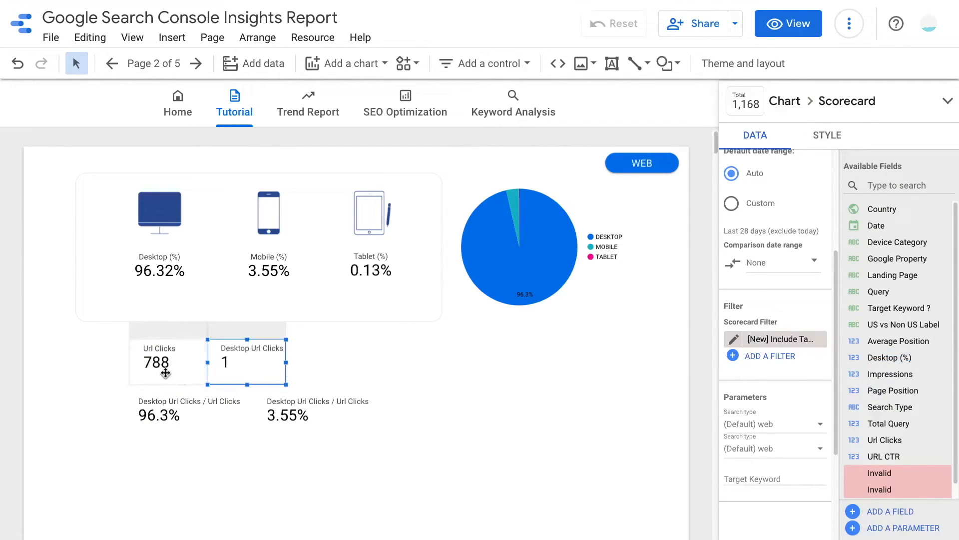
# Blend the tablet clicks with total clicks into a 0.13% Tablet (%) scorecard
pyautogui.rightClick(164, 362)
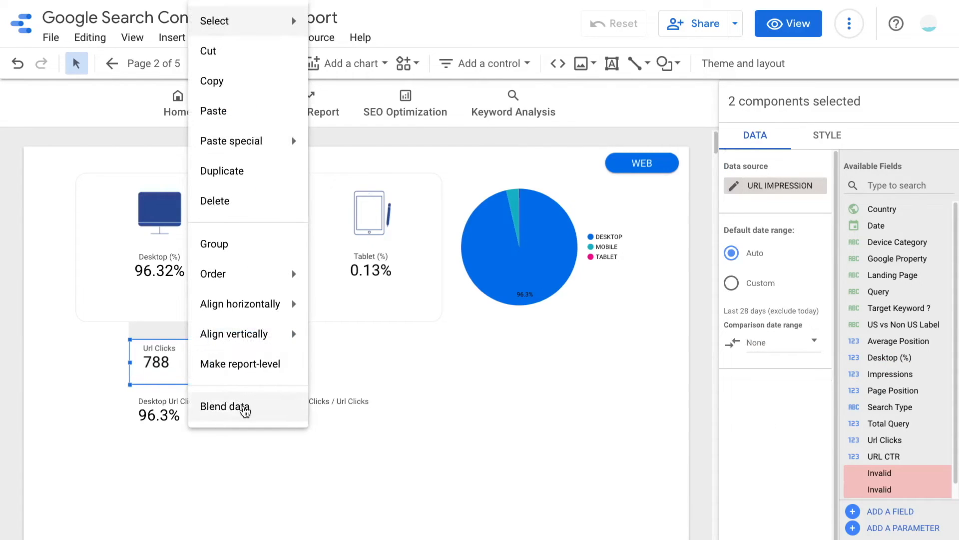
pyautogui.click(225, 406)
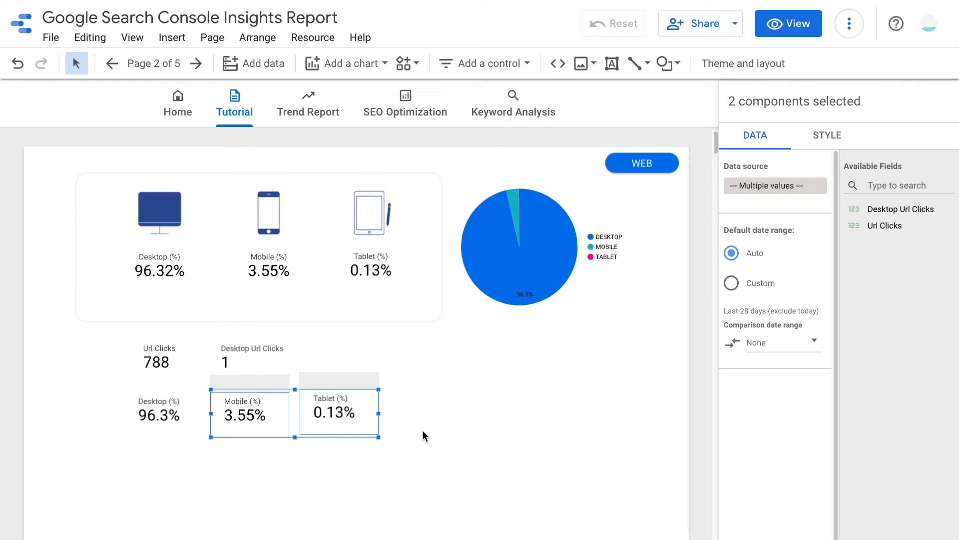
pyautogui.click(788, 23)
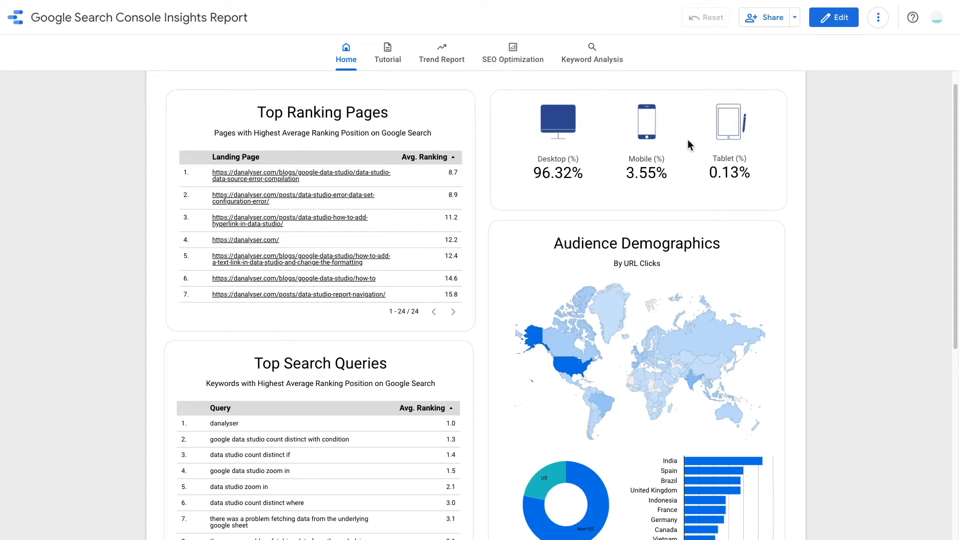
pyautogui.moveTo(665, 210)
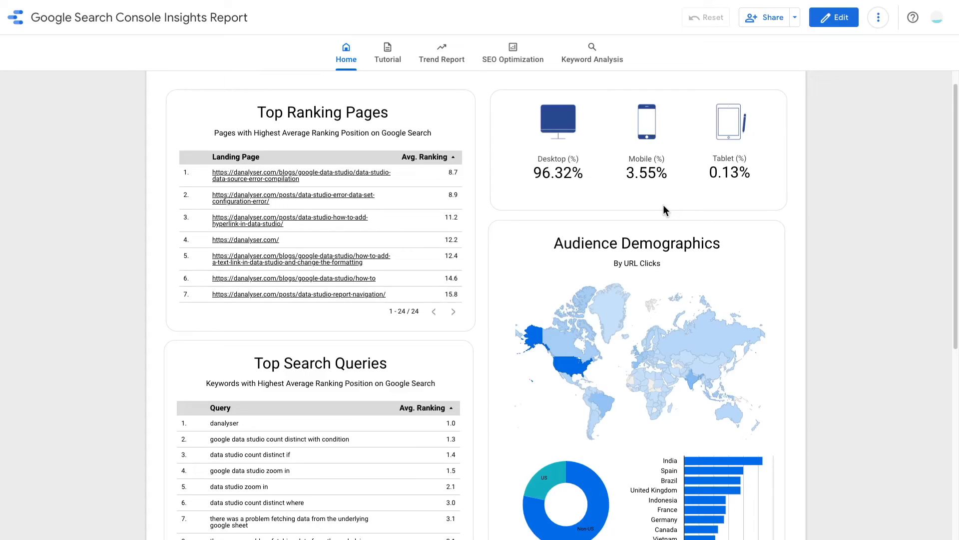
pyautogui.moveTo(705, 502)
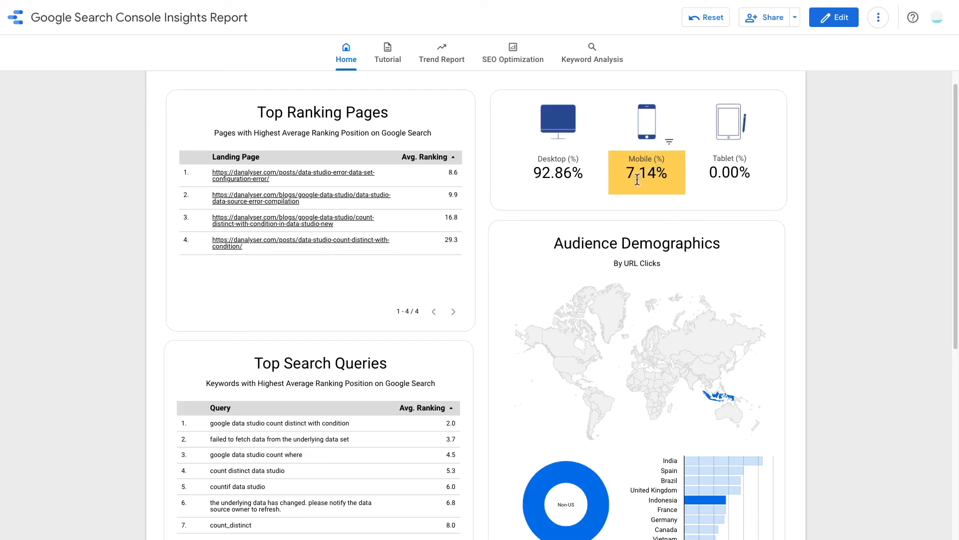
pyautogui.moveTo(683, 174)
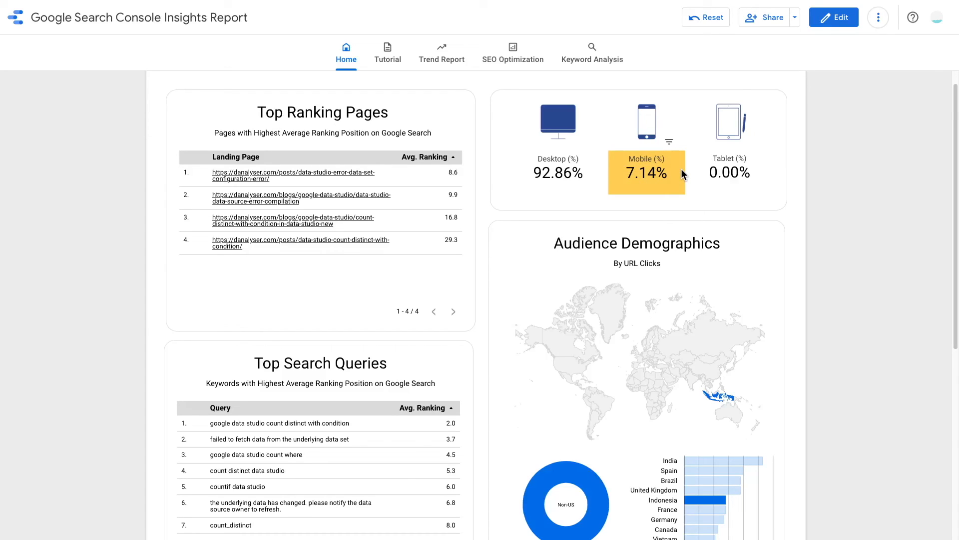
pyautogui.moveTo(618, 195)
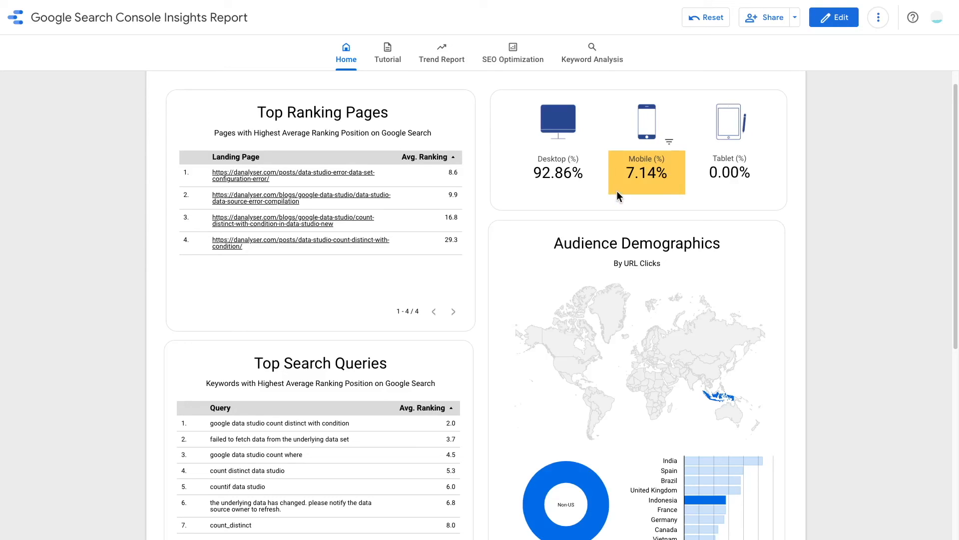